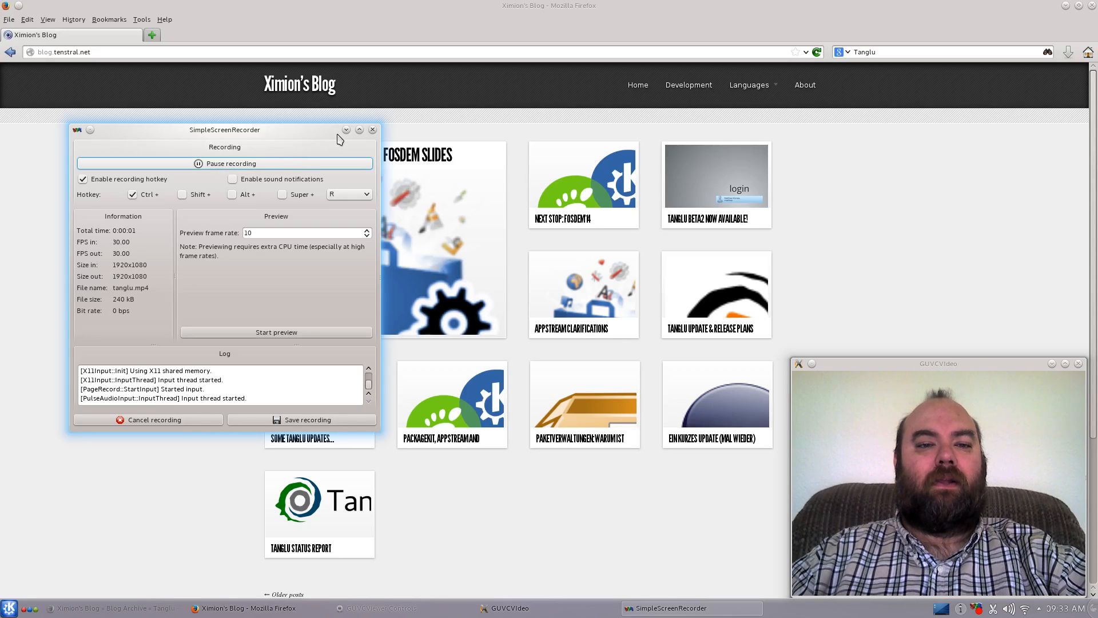
- Minimize the SimpleScreenRecorder window so Ximion's Blog fills the view
left_click(373, 130)
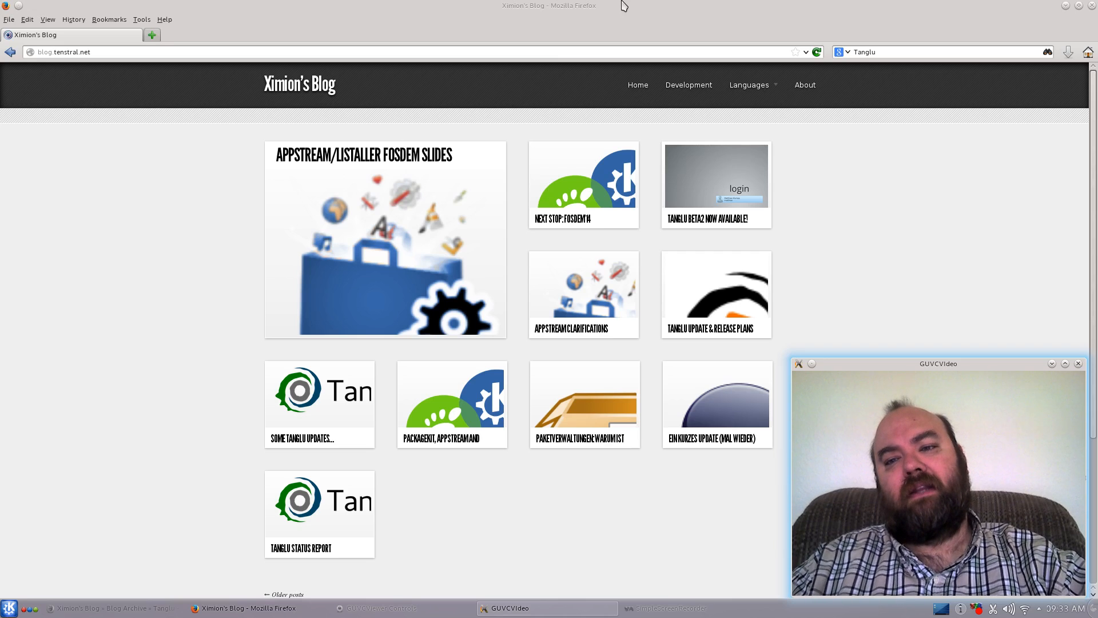
- Minimize the Firefox blog window to reveal the KDE desktop
left_click(1065, 7)
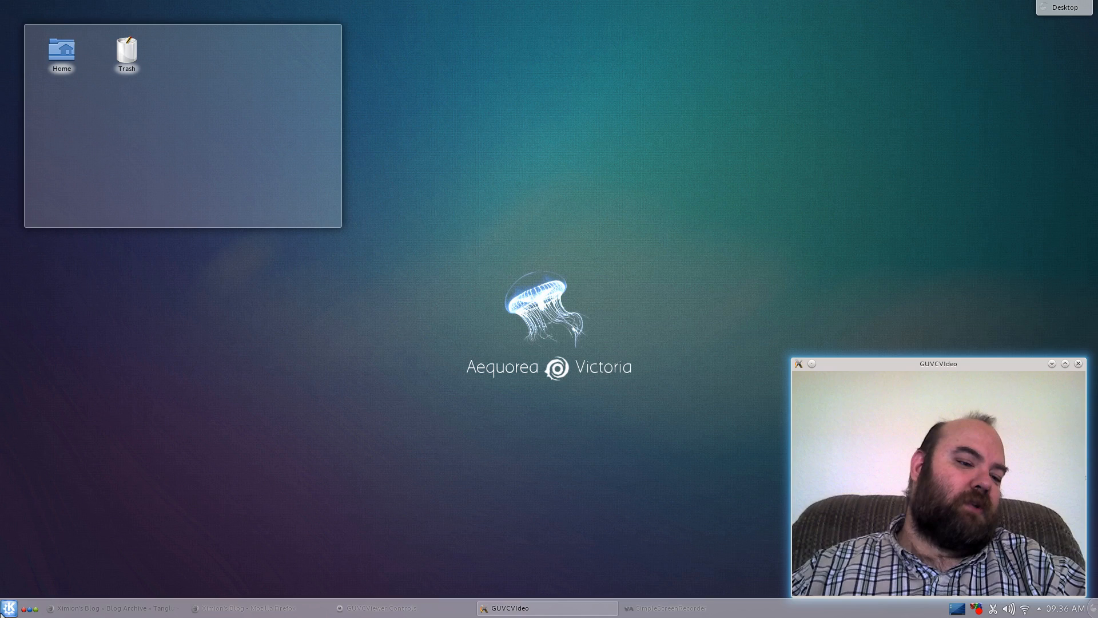
- Open the K menu launcher from the panel to browse application categories
left_click(10, 605)
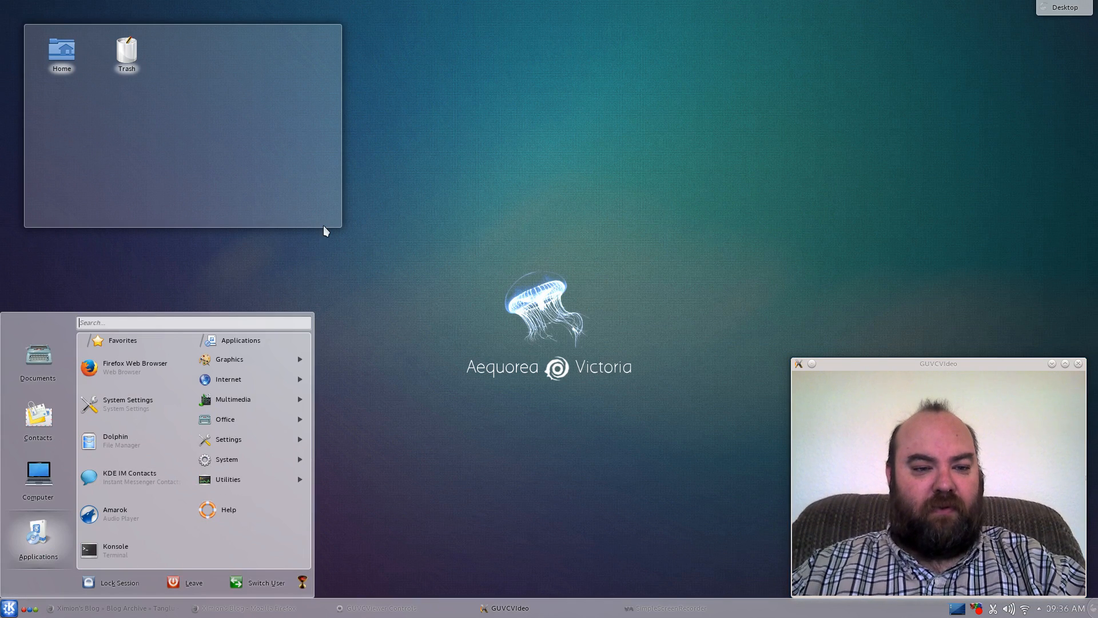
mouse_move(276, 365)
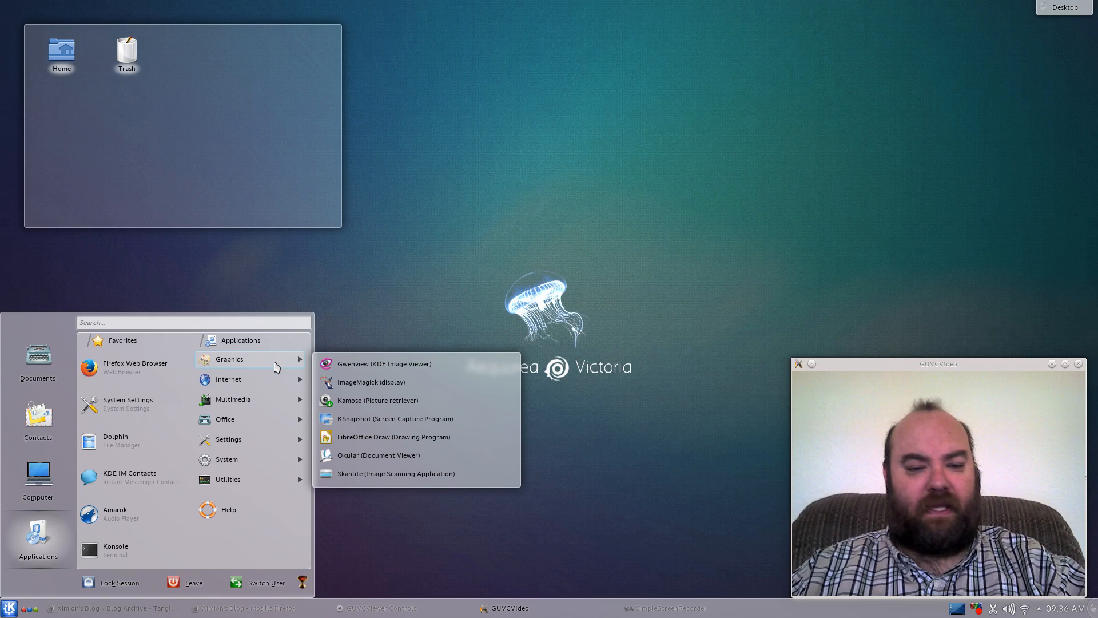
mouse_move(246, 393)
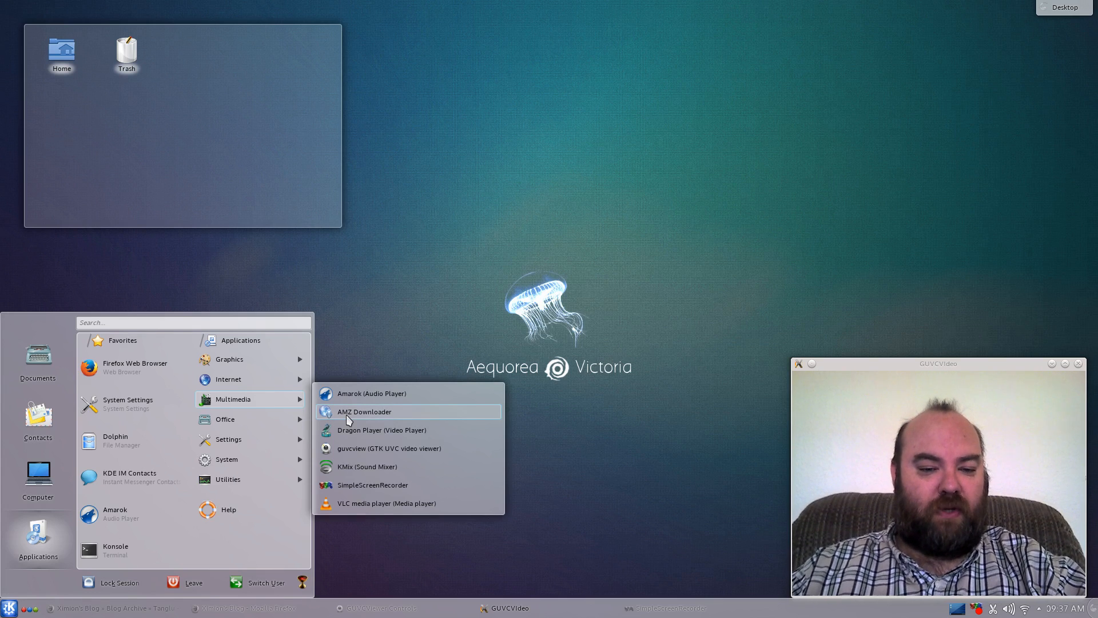
mouse_move(347, 458)
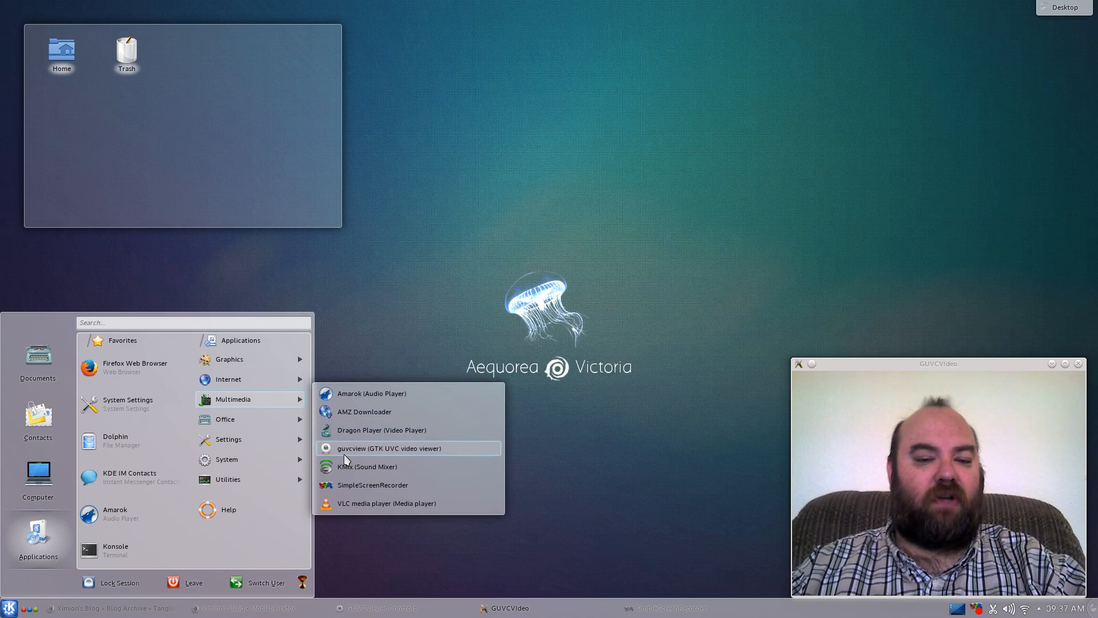
mouse_move(359, 488)
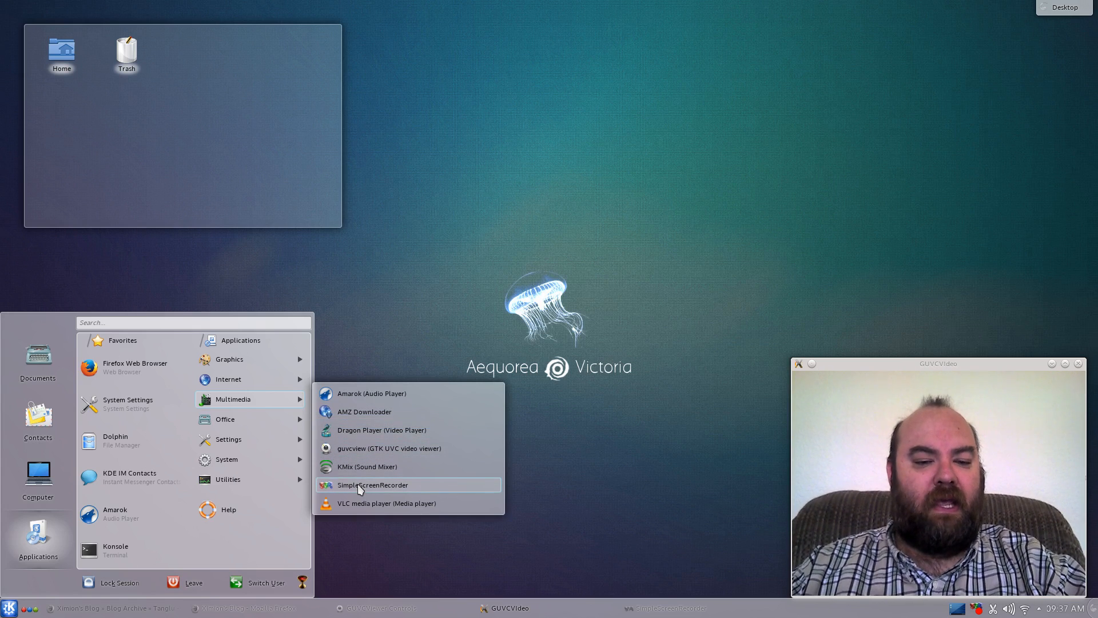
mouse_move(363, 505)
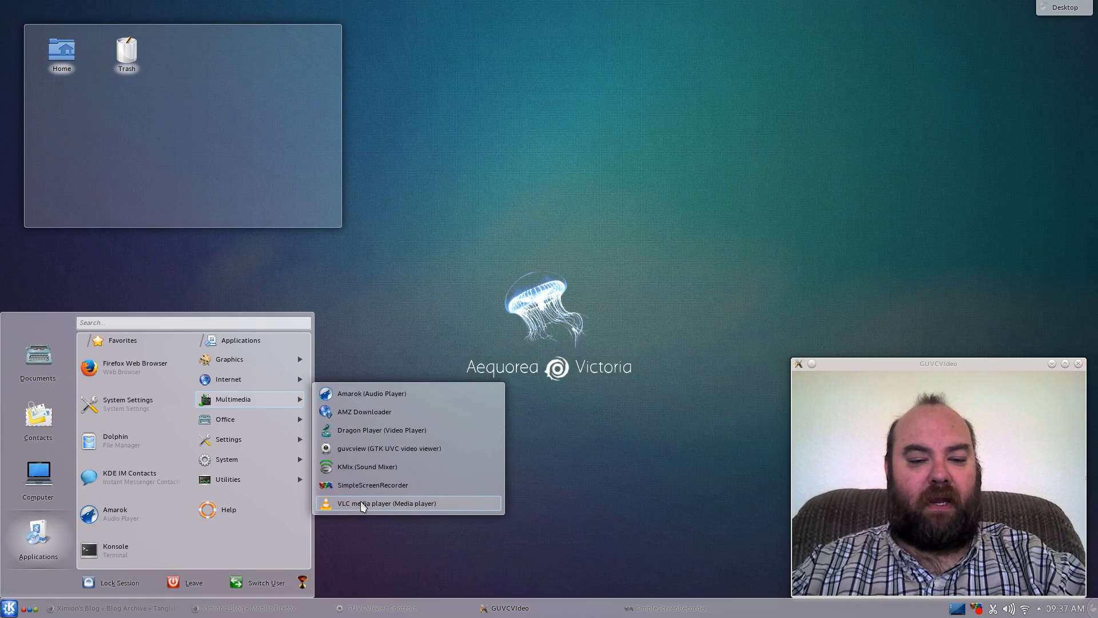
mouse_move(244, 419)
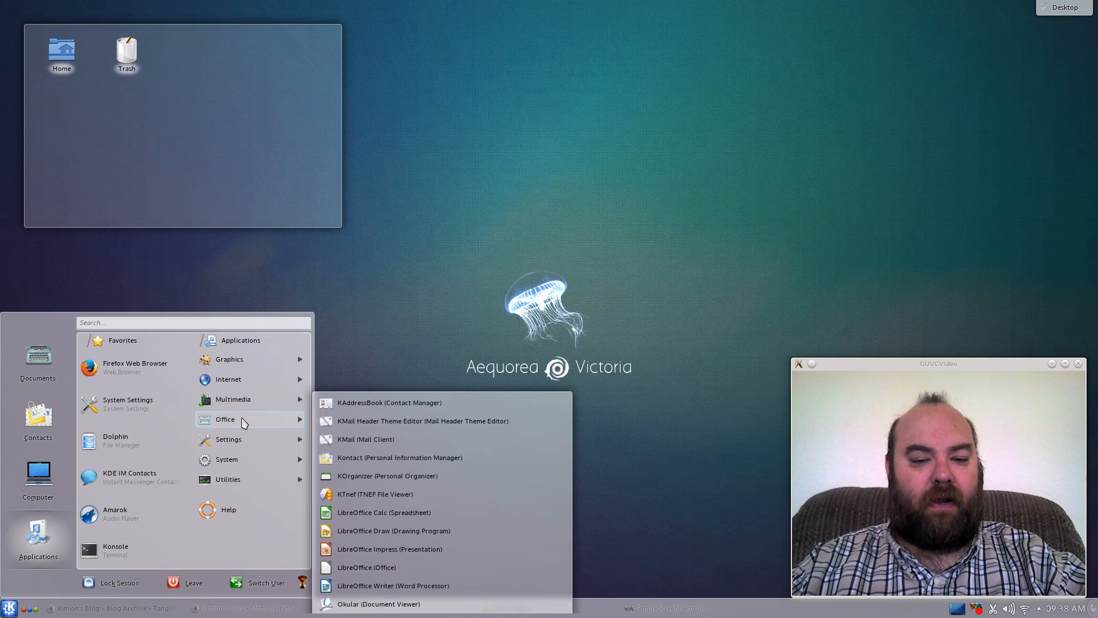
mouse_move(251, 498)
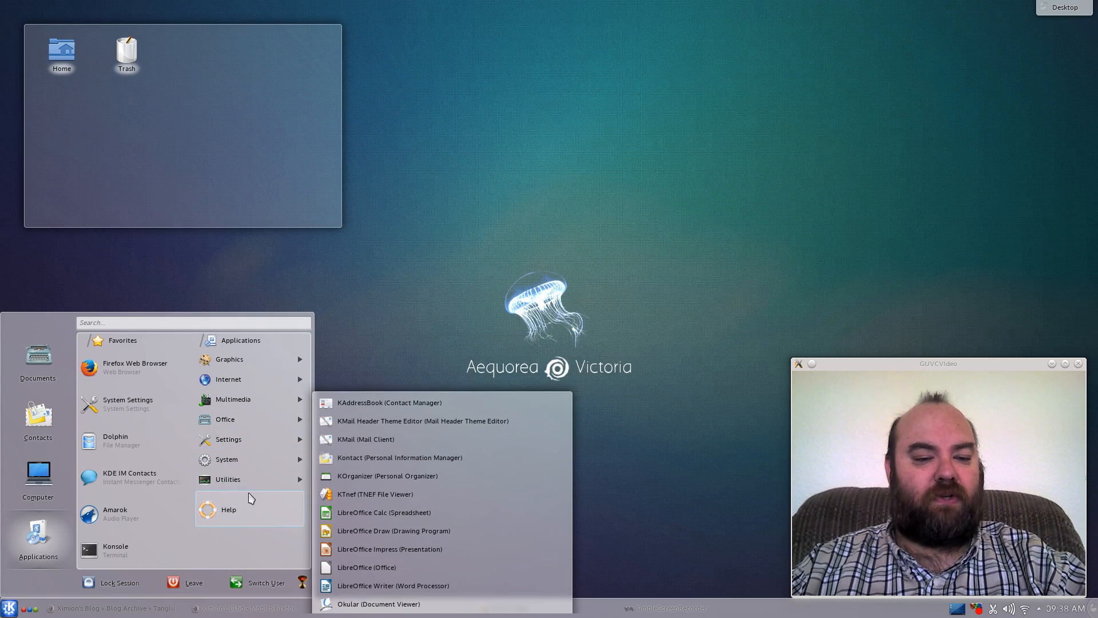
mouse_move(249, 472)
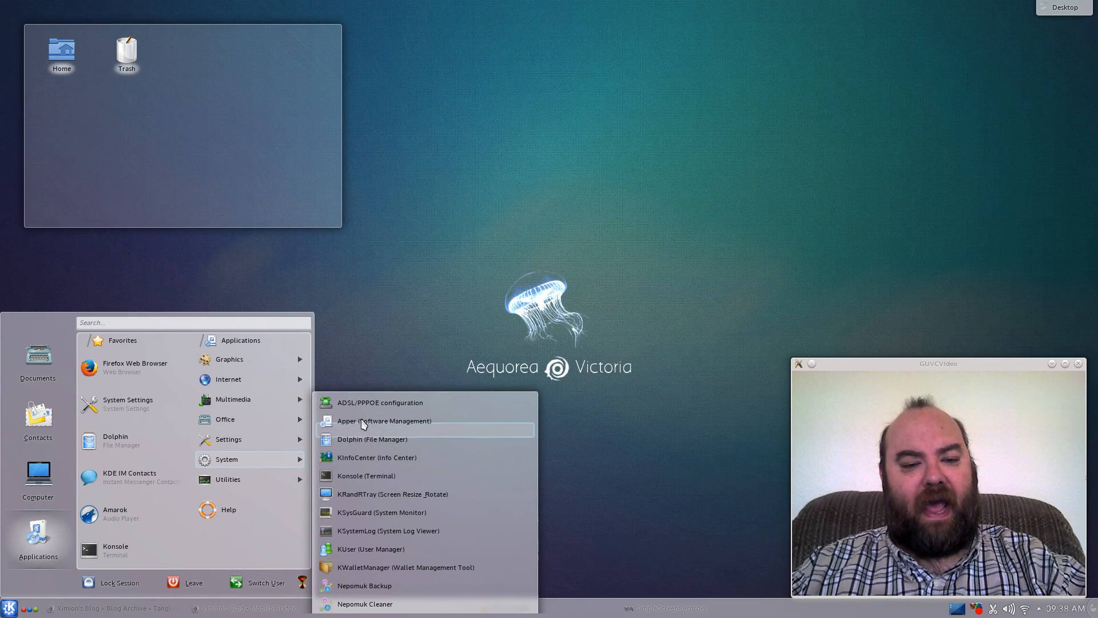
- Launch Apper from the System submenu, move its window up-left, then close it
left_click(384, 421)
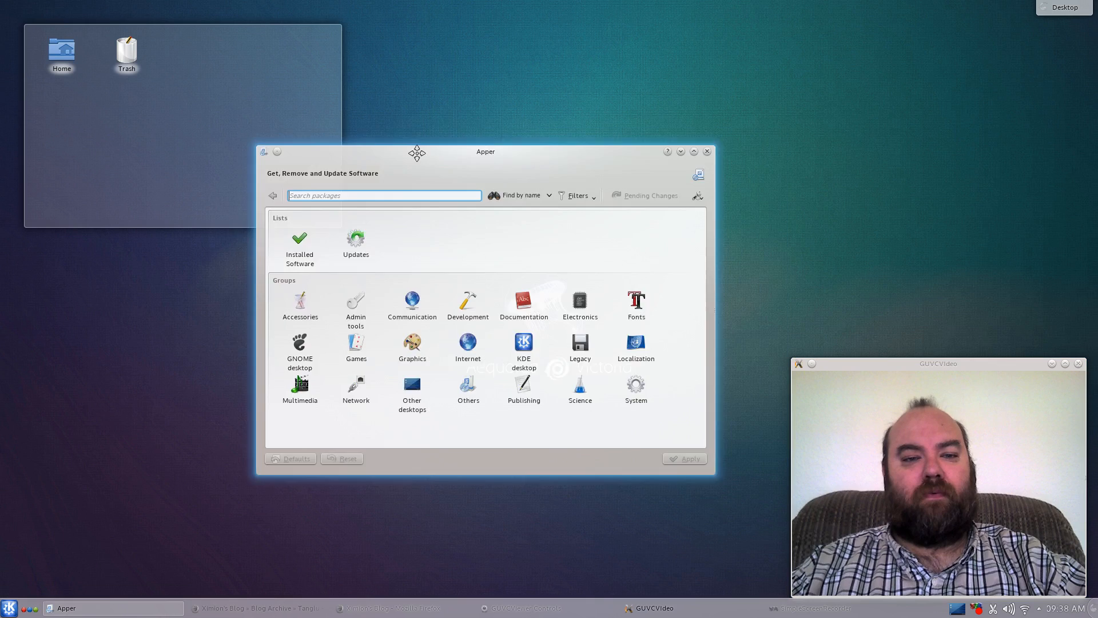
left_click_drag(485, 151, 411, 169)
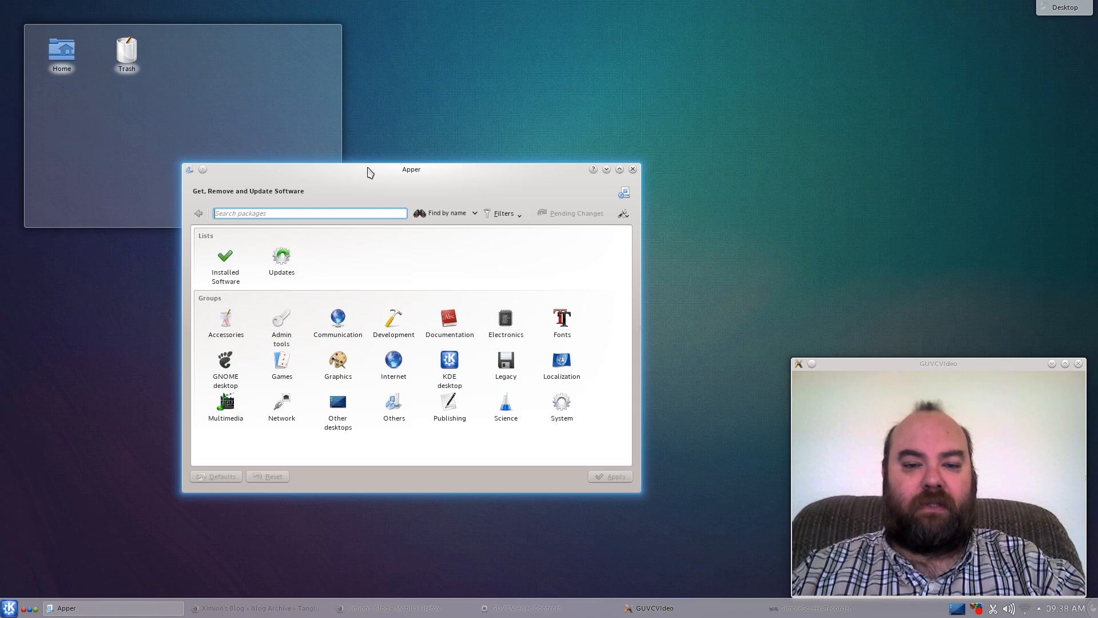
mouse_move(544, 132)
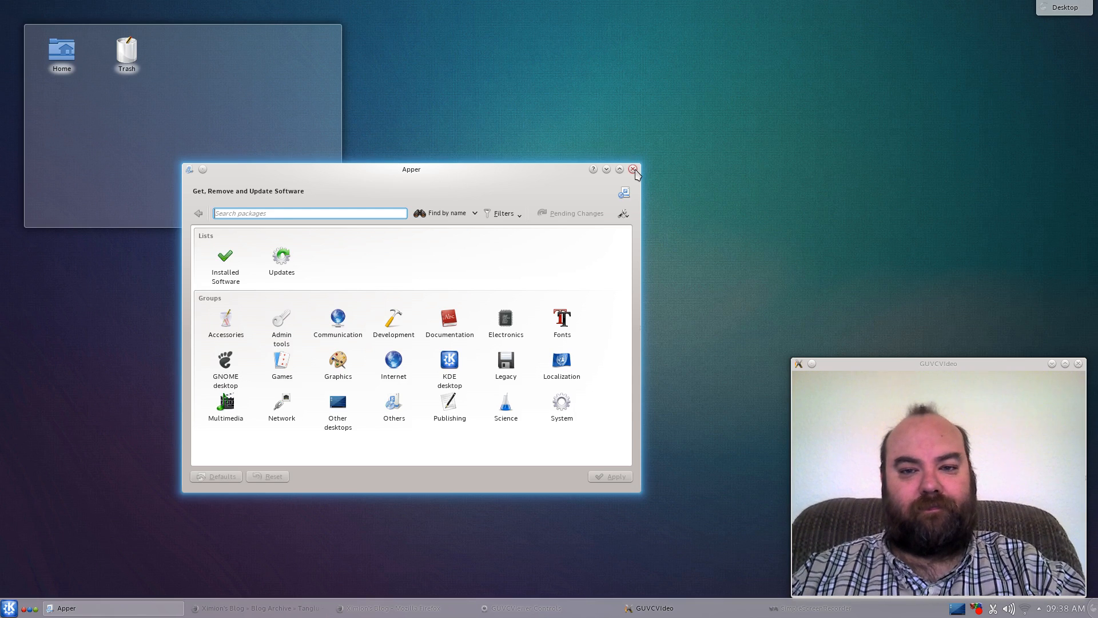
left_click(633, 169)
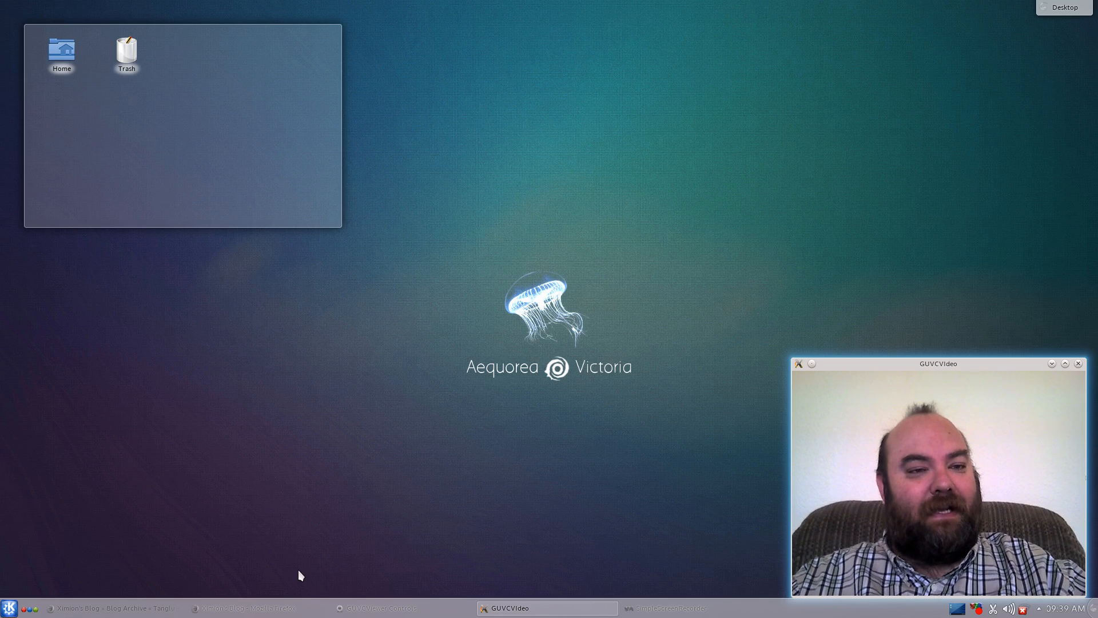
mouse_move(31, 557)
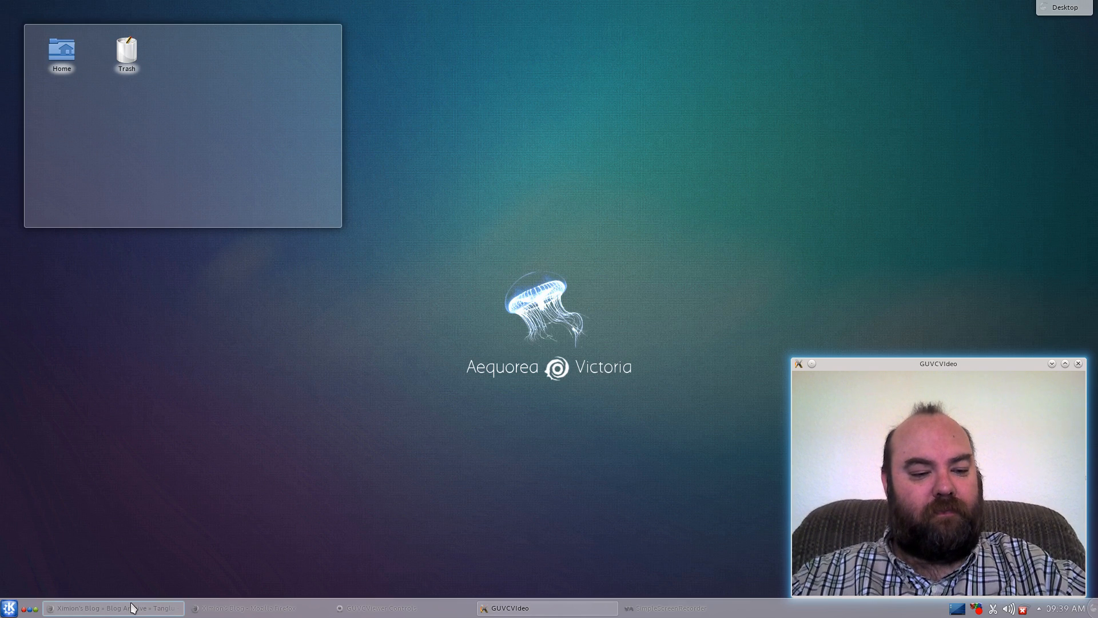
mouse_move(249, 607)
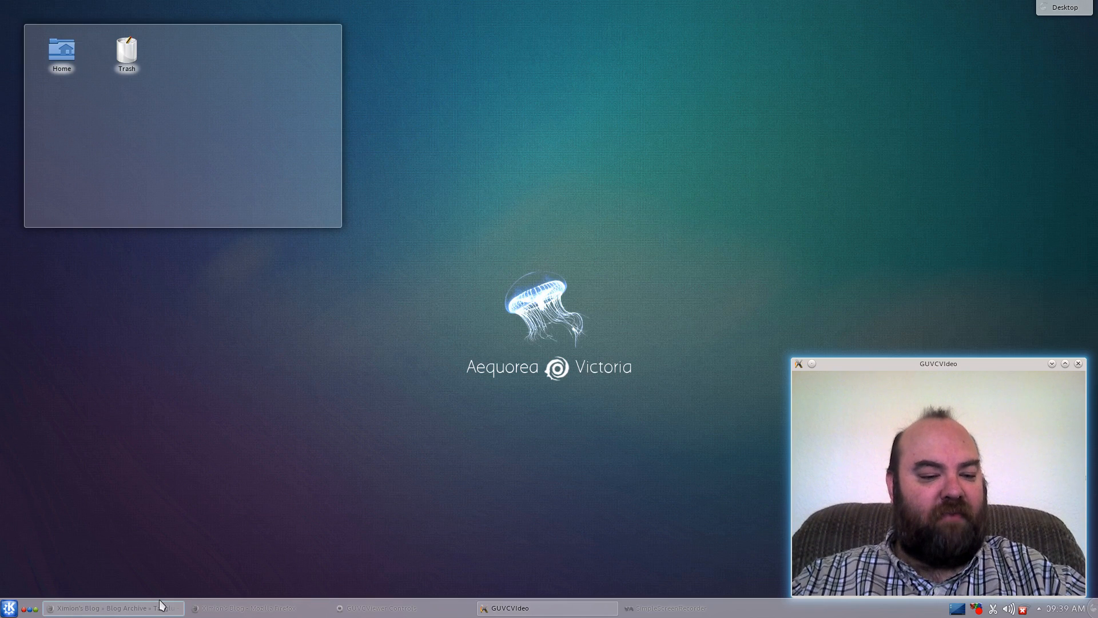
- Restore the minimized Firefox window with the Tanglu announcement from the taskbar
left_click(114, 607)
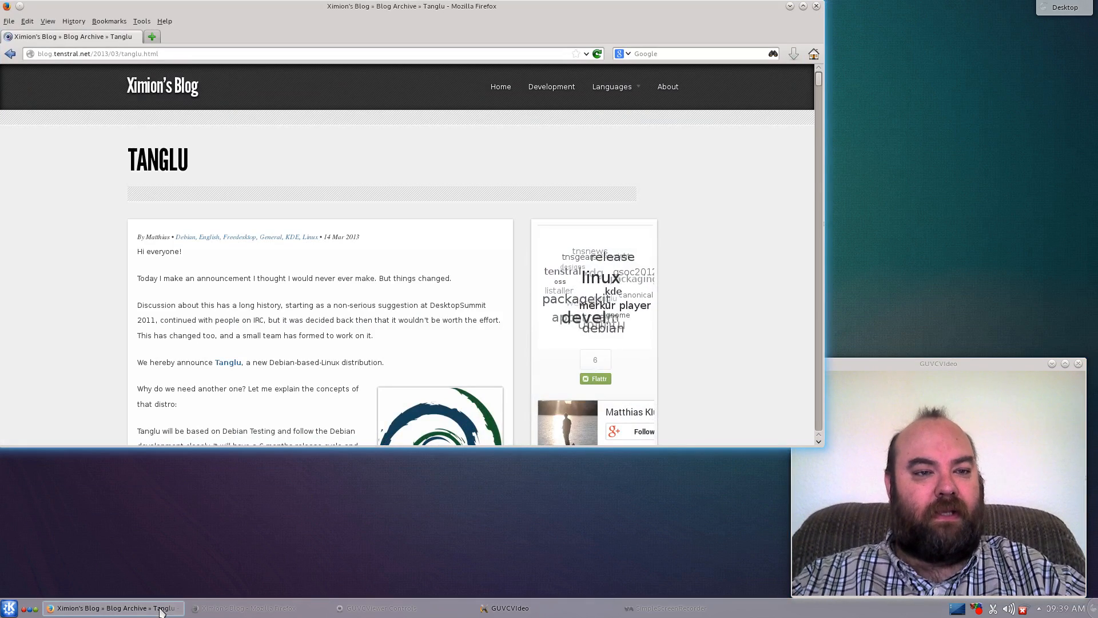
mouse_move(573, 89)
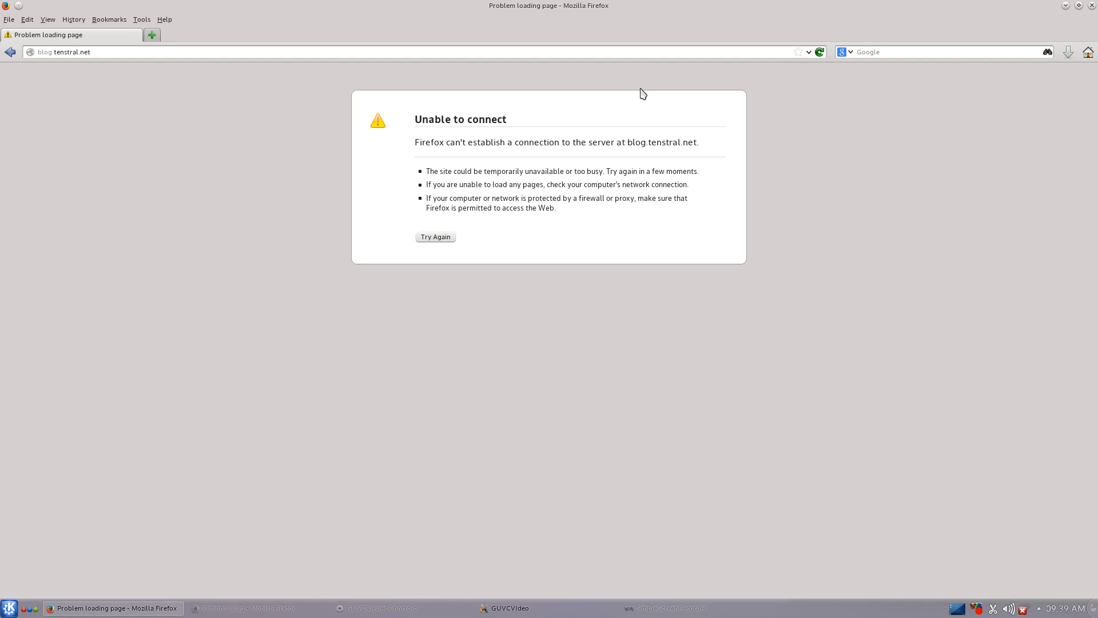
mouse_move(617, 85)
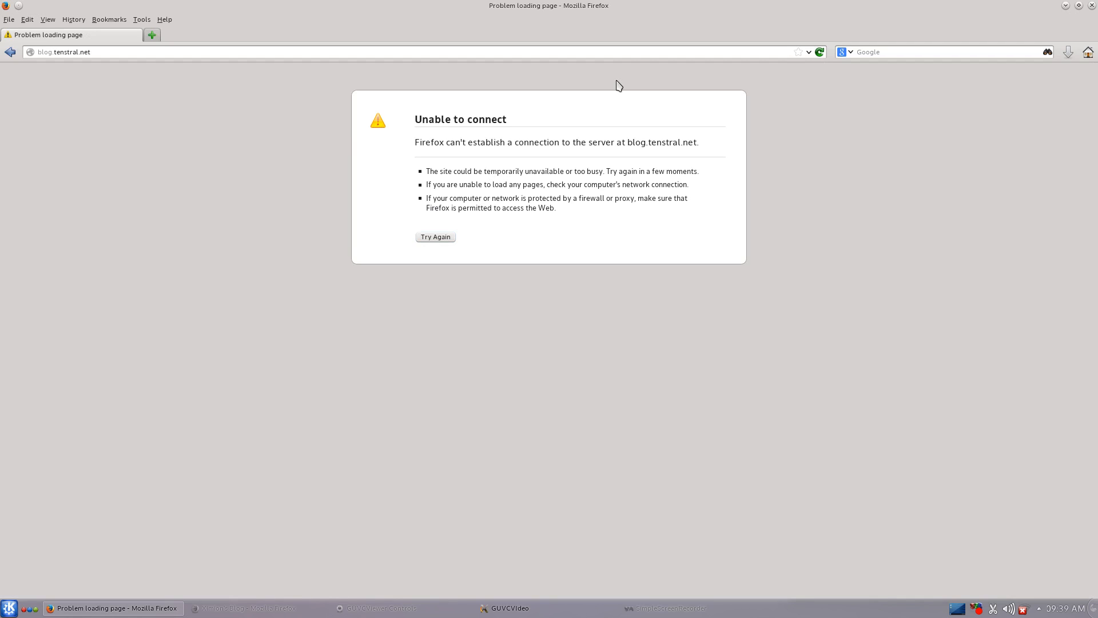
mouse_move(7, 92)
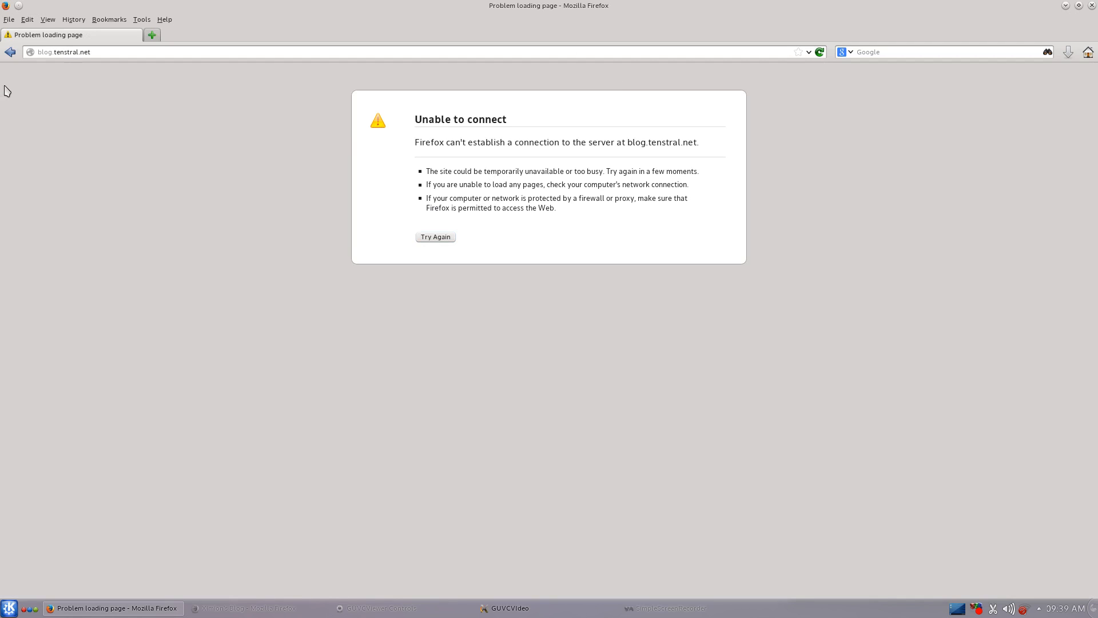
mouse_move(10, 52)
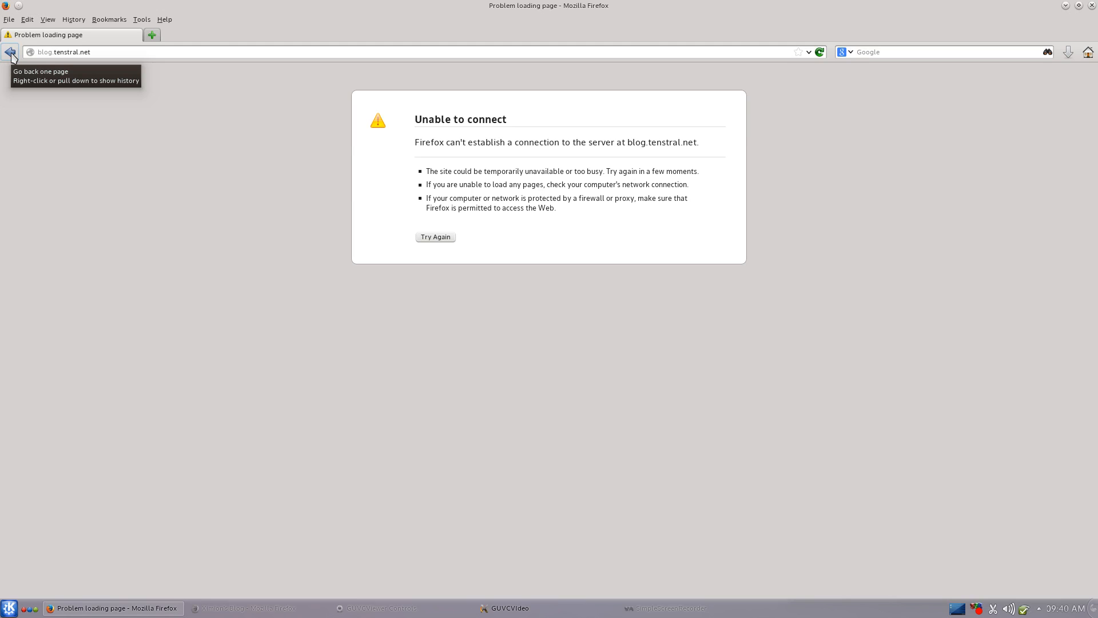
- Go back twice from the 'Unable to connect' page to the Tanglu website
left_click(435, 237)
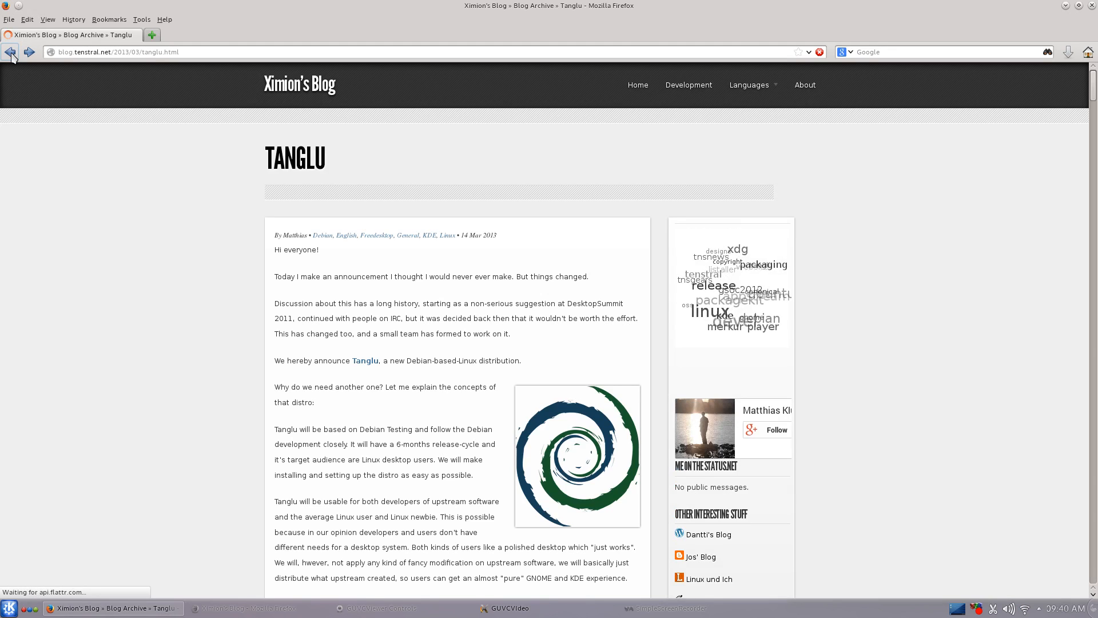
left_click(365, 361)
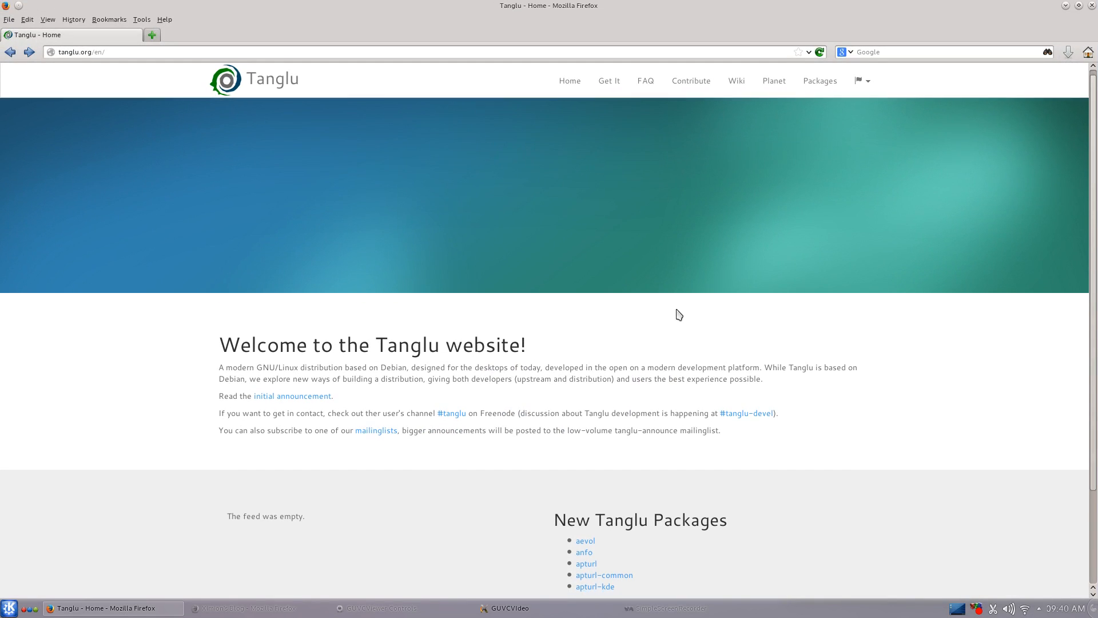
- Scroll the tanglu.org home page to its footer and follow the Wiki link
scroll("down", 3)
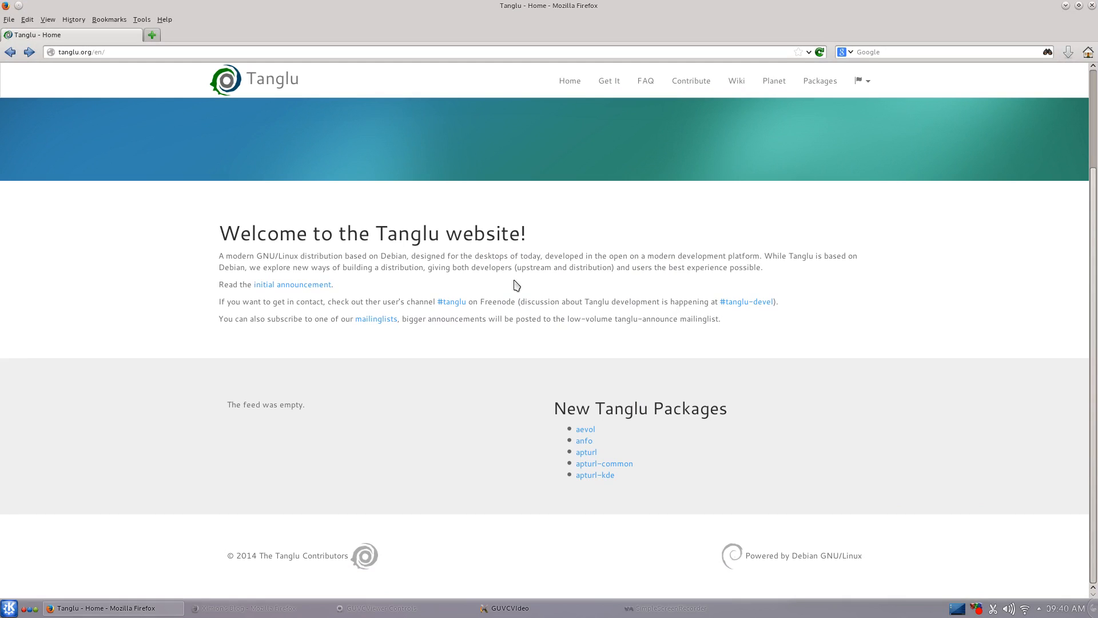
mouse_move(585, 82)
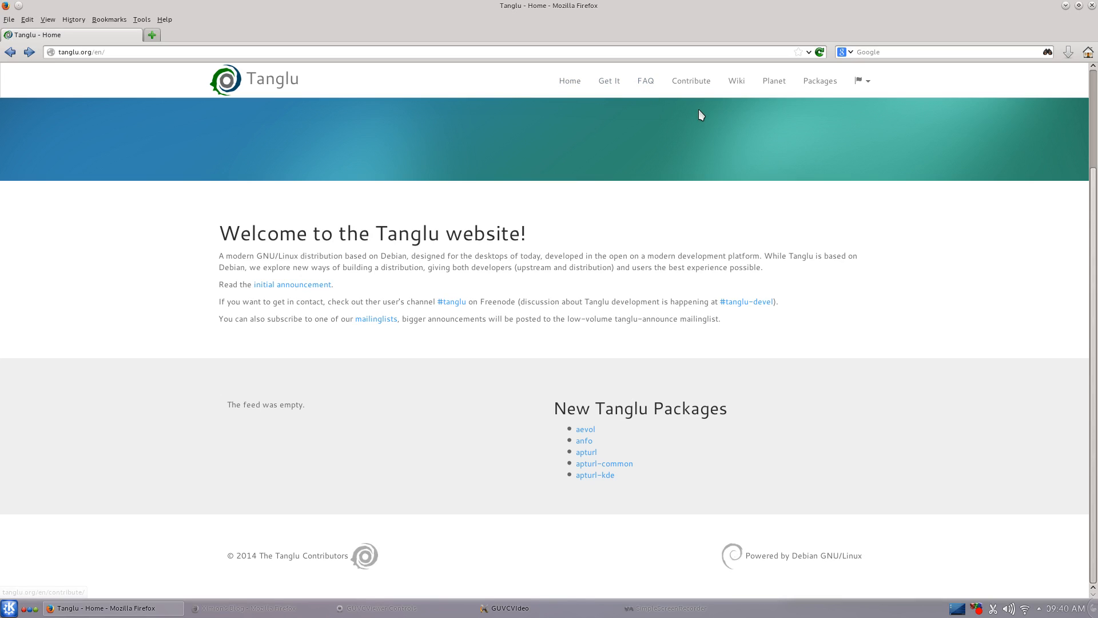
mouse_move(740, 81)
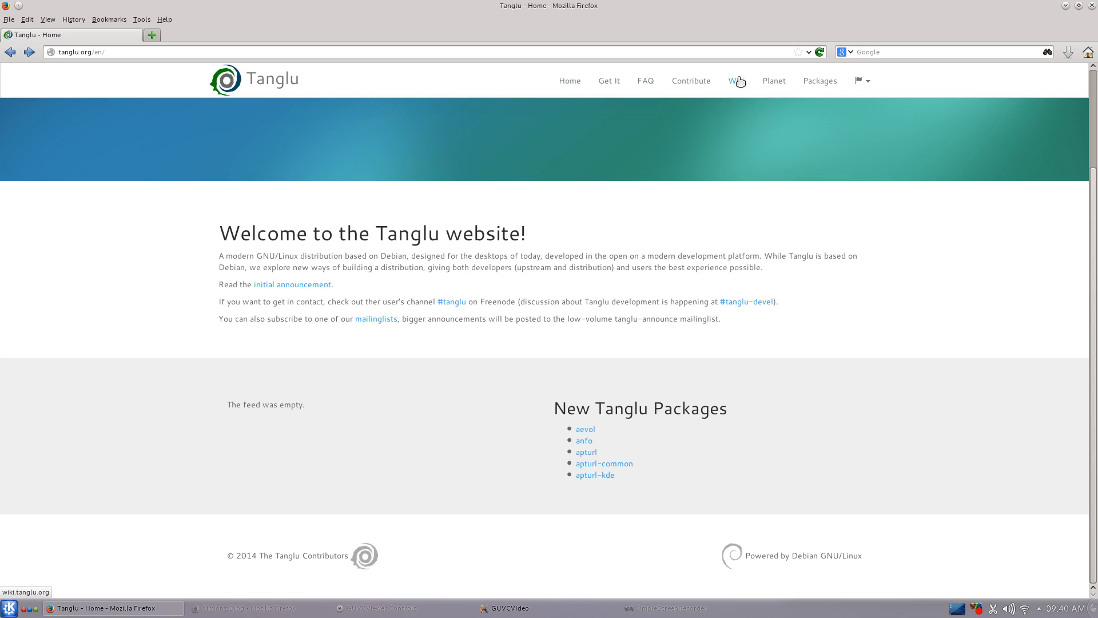
left_click(737, 81)
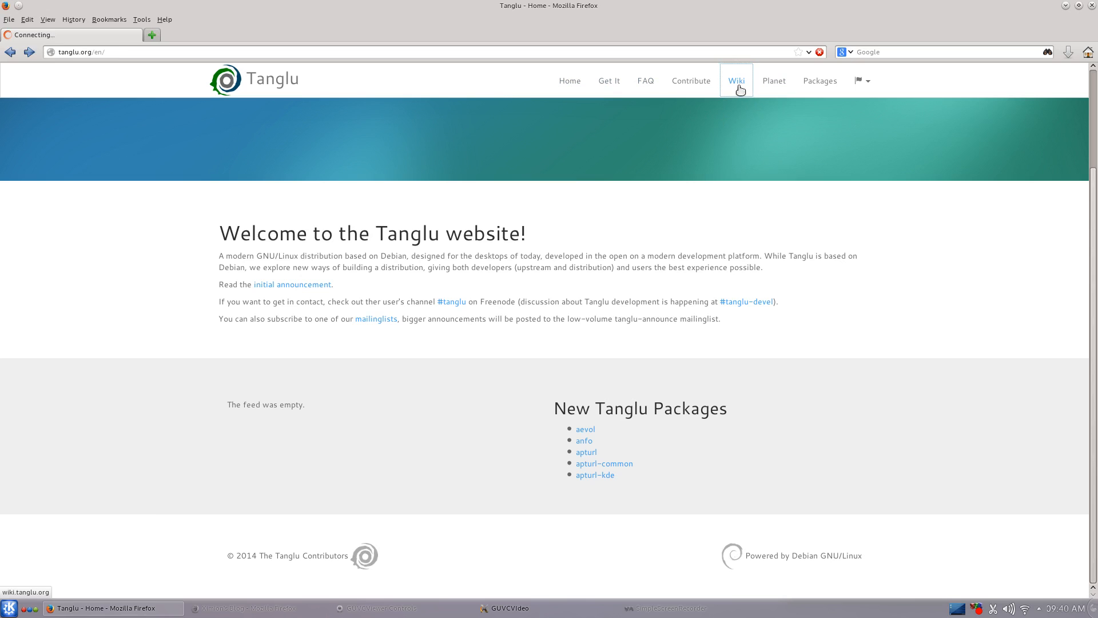
- View the wiki Main Page and Releases page, then return to the Tanglu home page
left_click(736, 80)
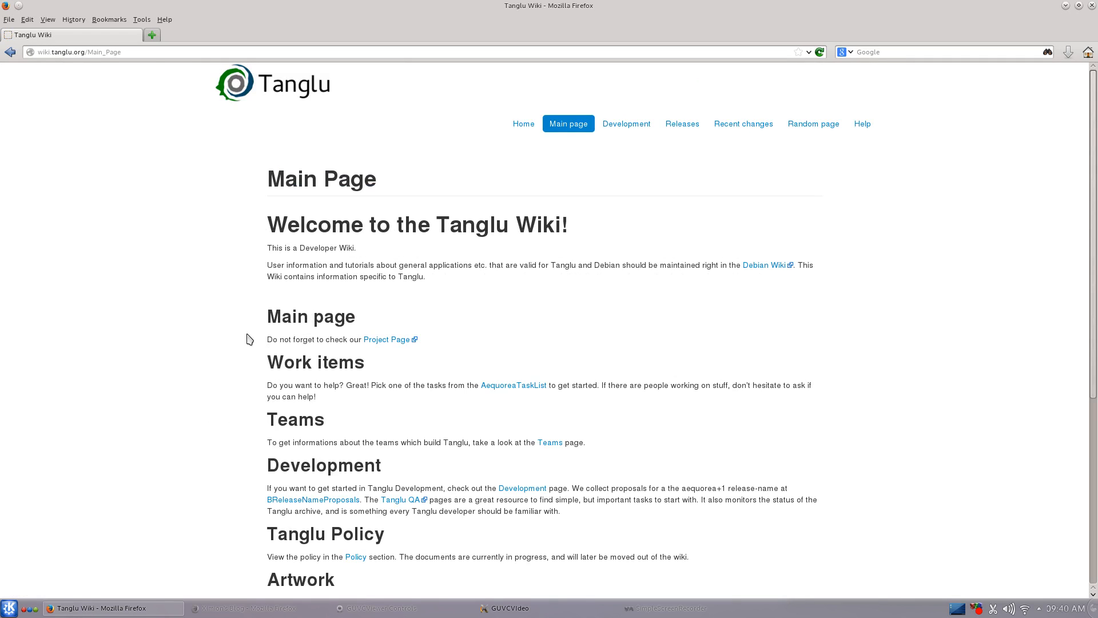
scroll("down", 3)
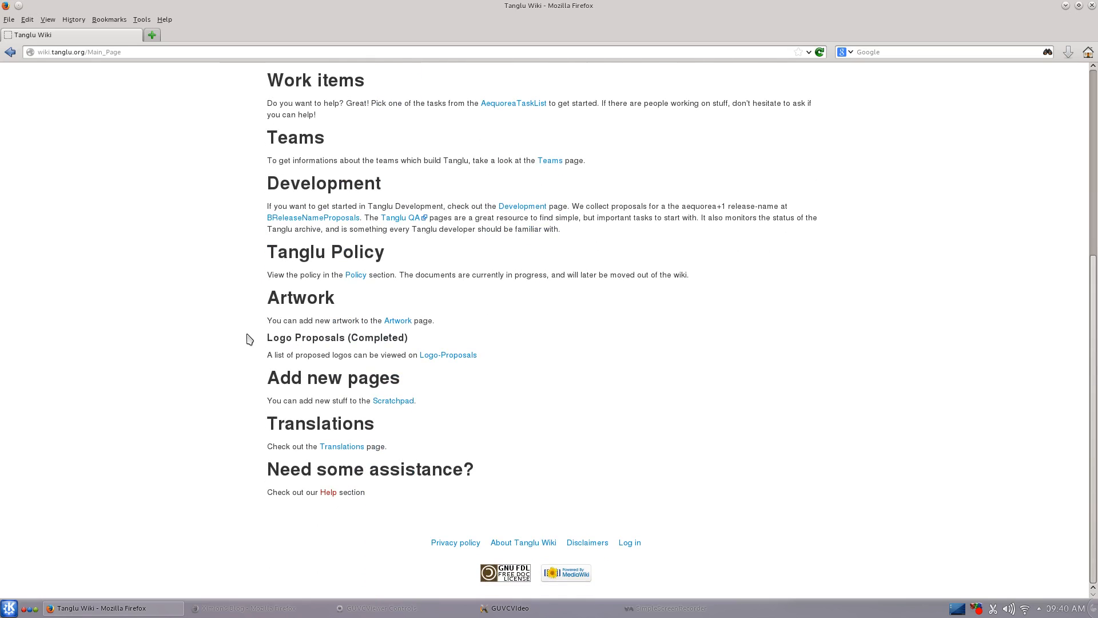
scroll("up", 3)
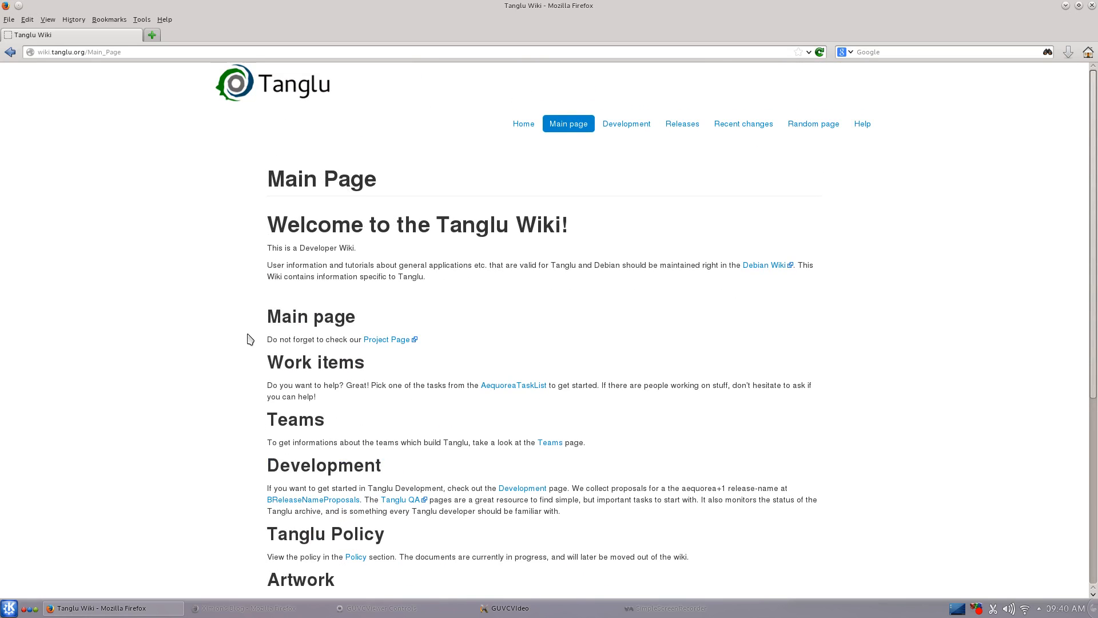
mouse_move(523, 124)
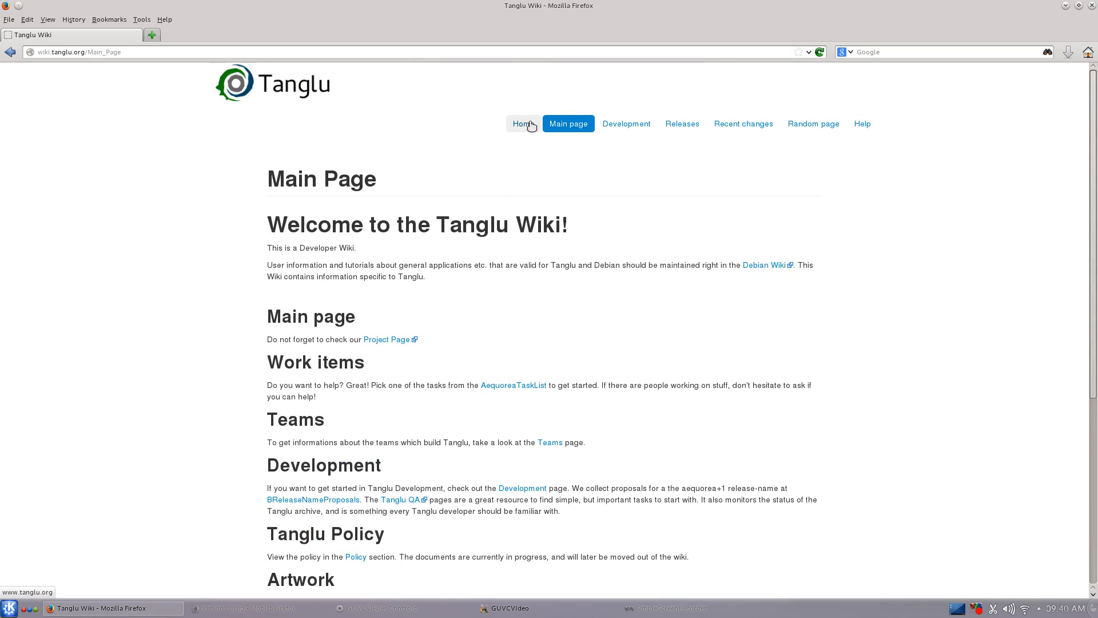
left_click(682, 123)
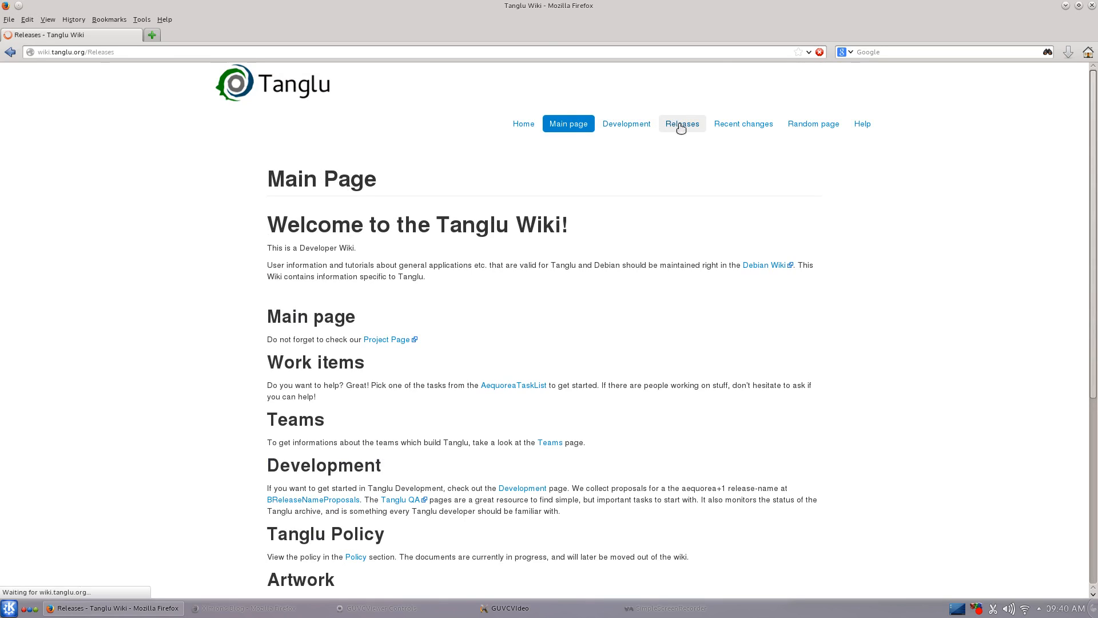
left_click(682, 123)
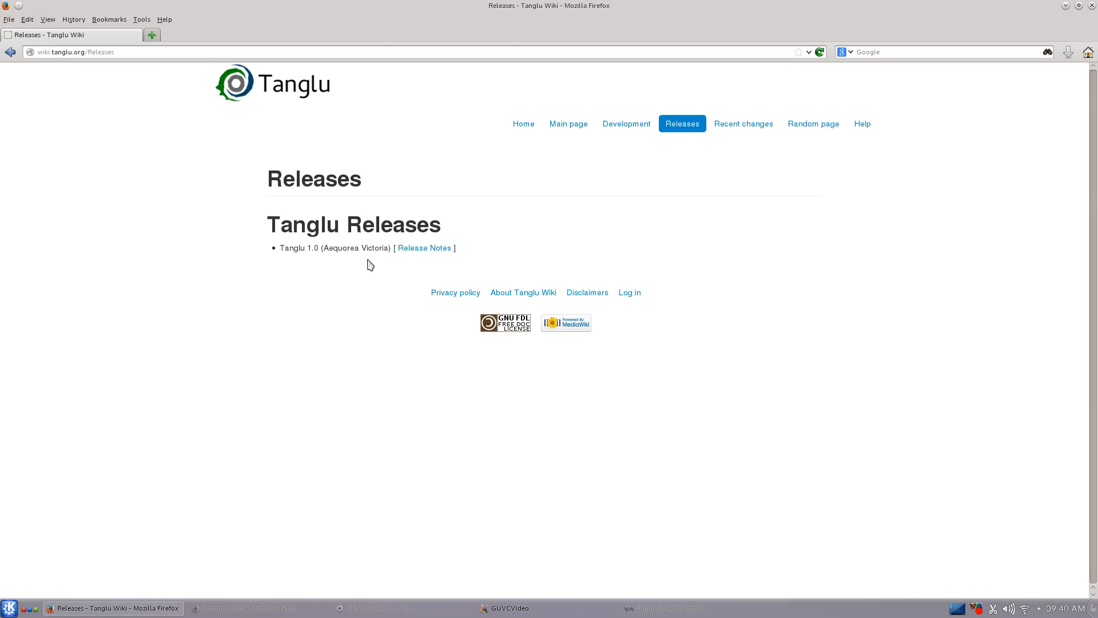
mouse_move(416, 274)
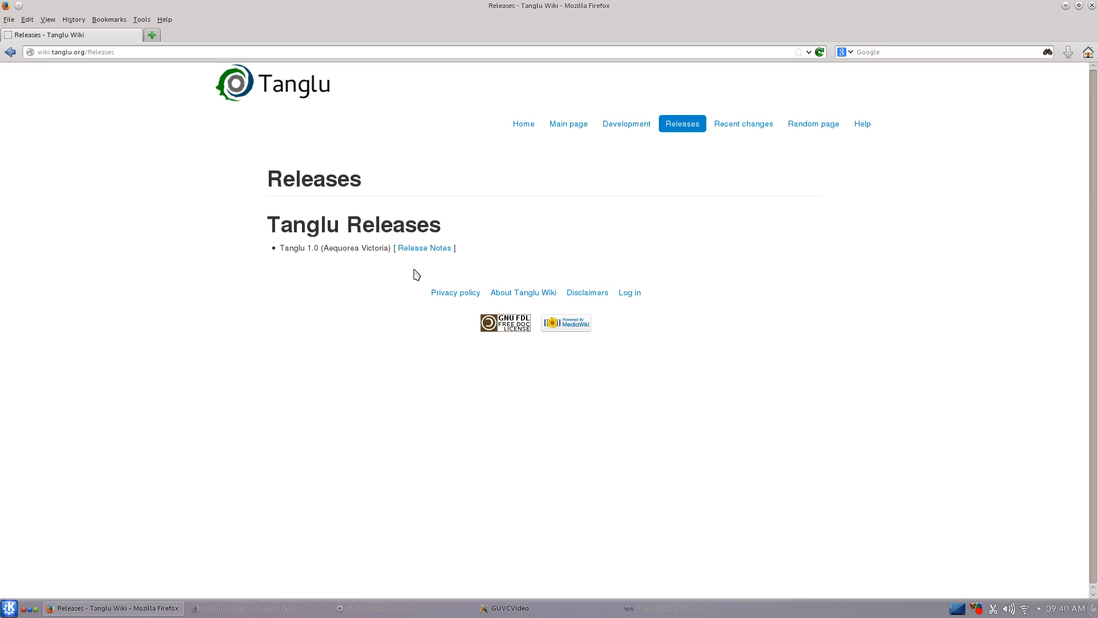
mouse_move(194, 205)
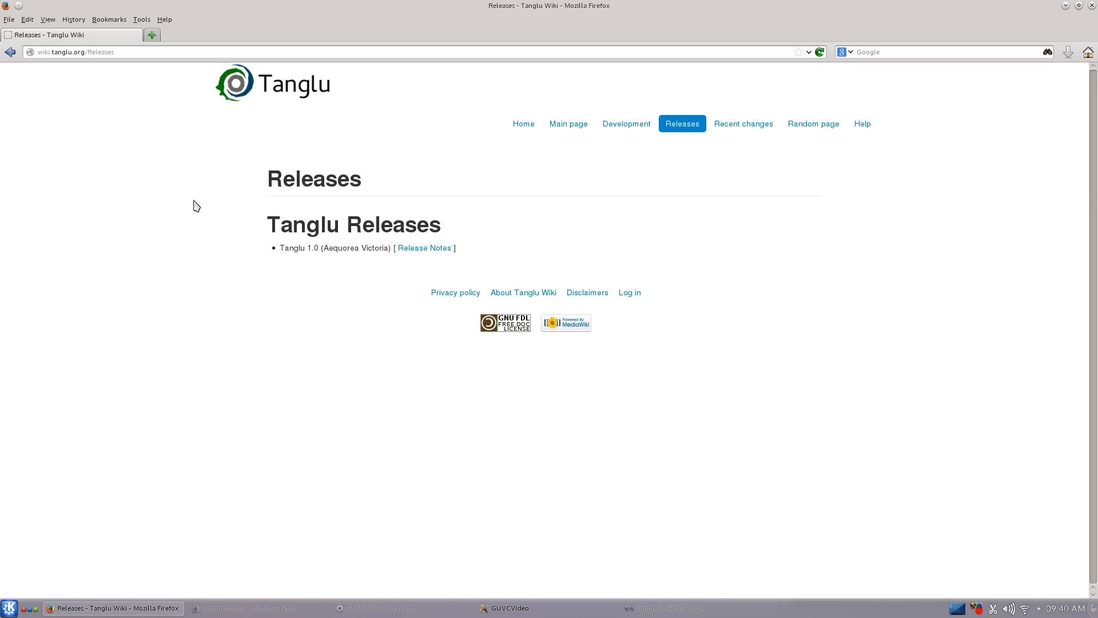
left_click(568, 123)
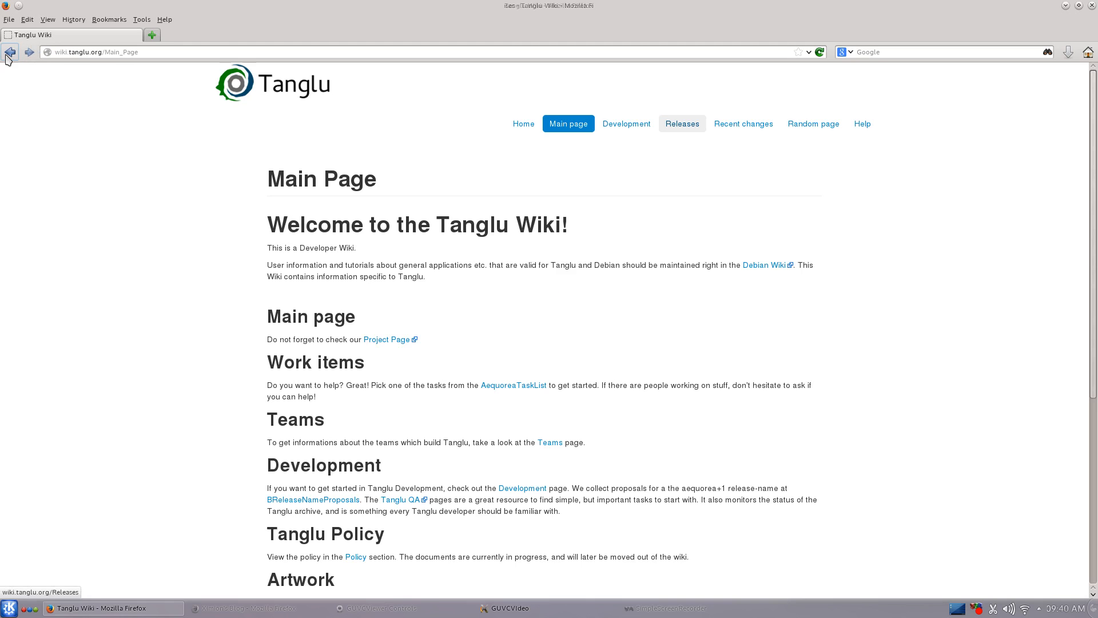
left_click(10, 52)
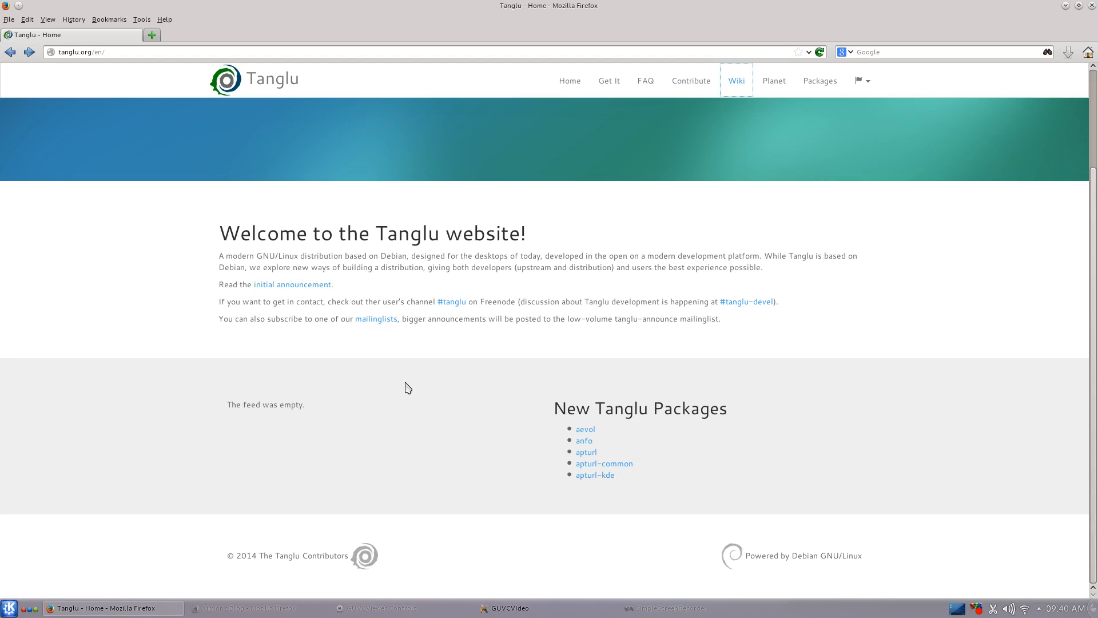
mouse_move(293, 286)
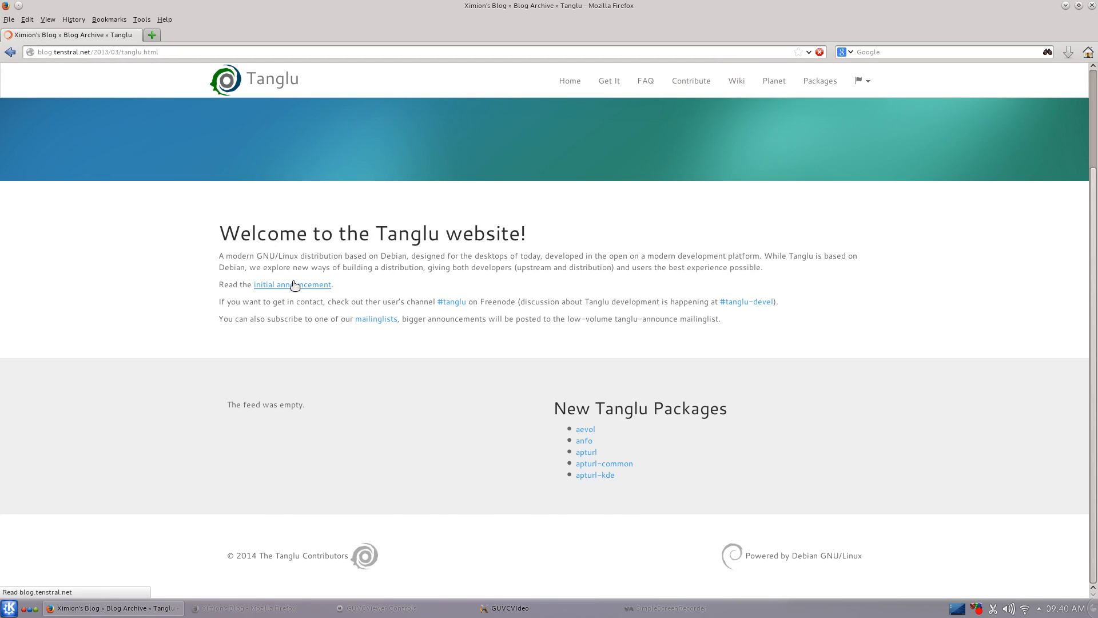
- Follow the 'initial announcement' link to the Tanglu post on Ximion's Blog
left_click(292, 284)
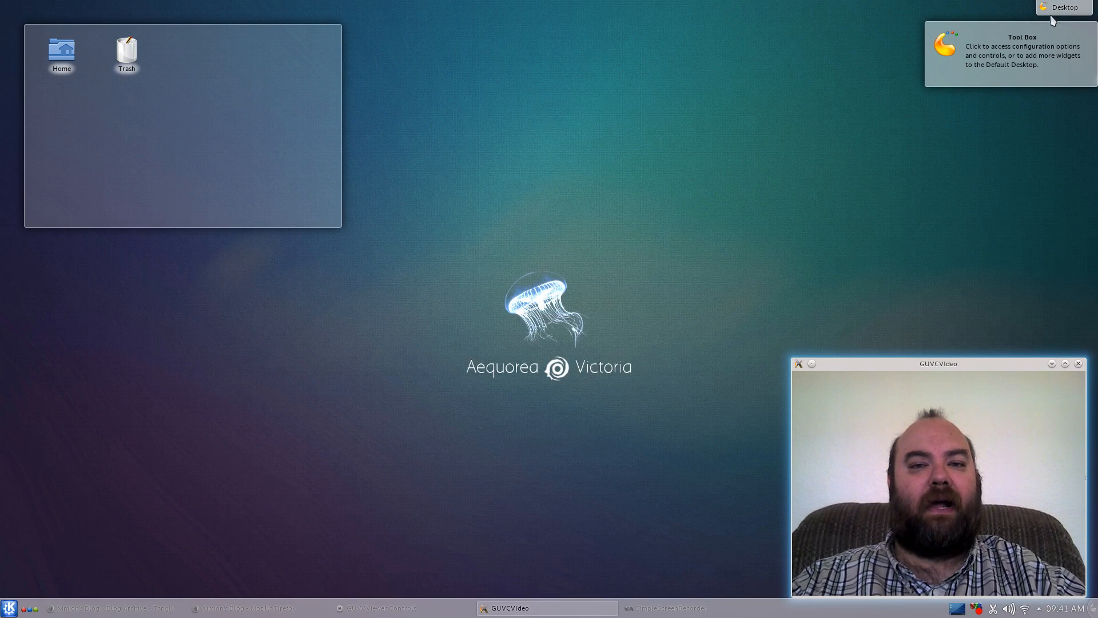
mouse_move(721, 98)
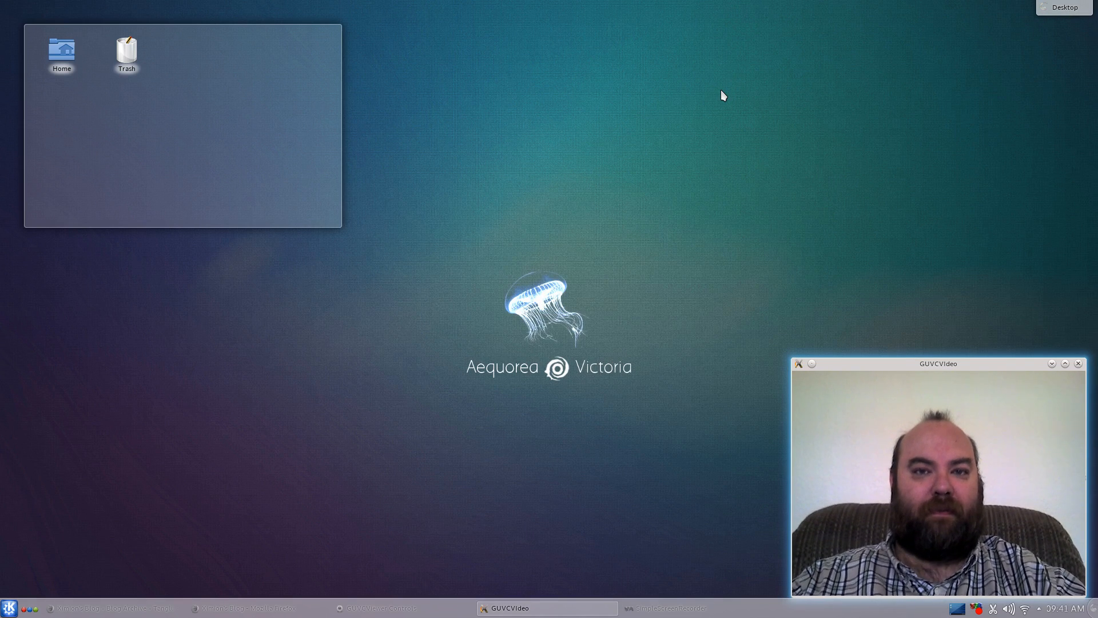